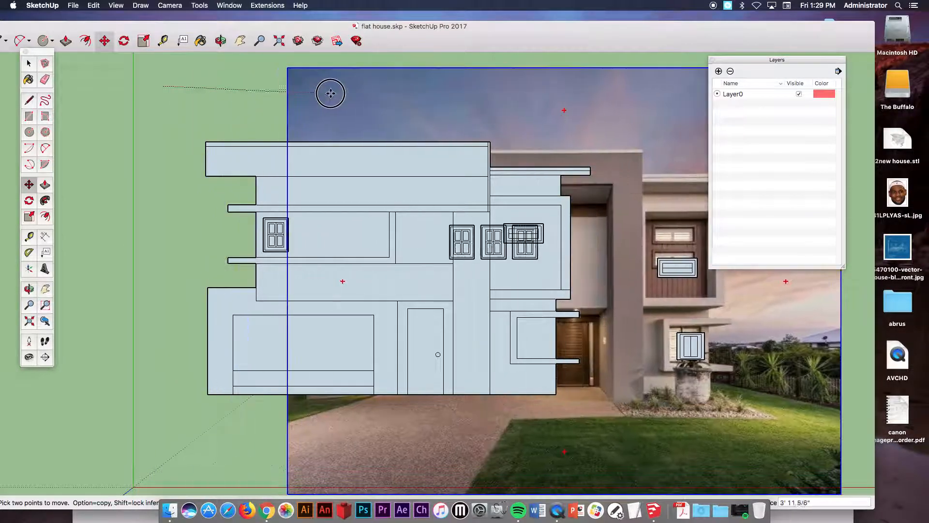
Drag the reference photo off to the right, clear of the house elevation drawing
left_click_drag(330, 93, 675, 90)
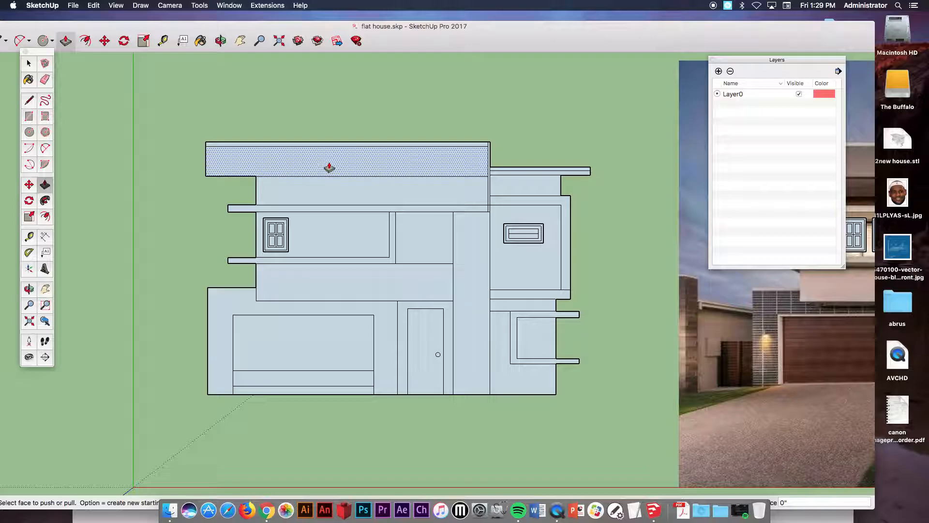
Push/Pull the top floor band and the lower wall band back into depth
left_click_drag(329, 167, 311, 151)
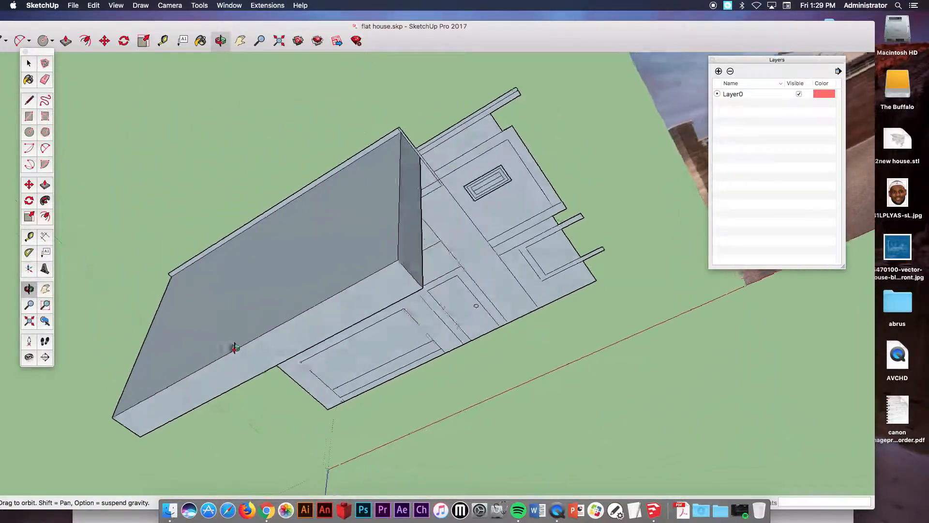
left_click_drag(236, 348, 133, 352)
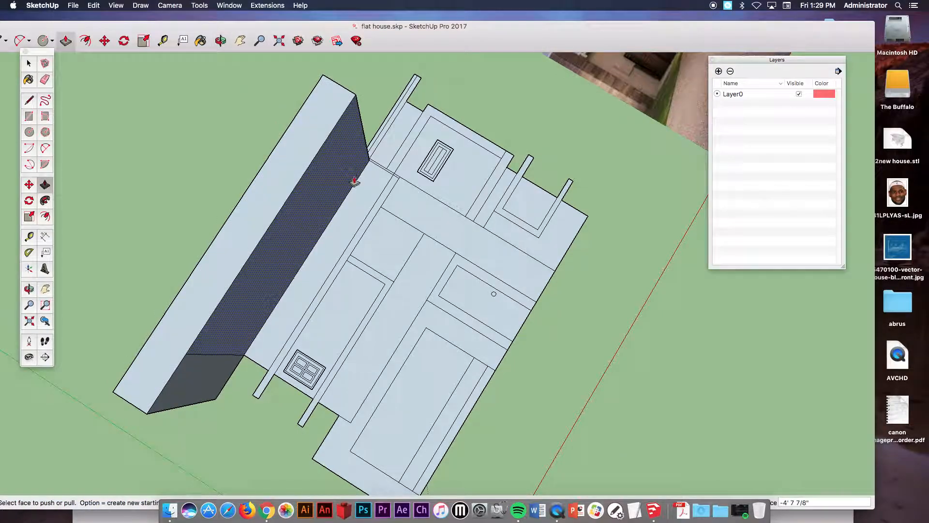
left_click(219, 40)
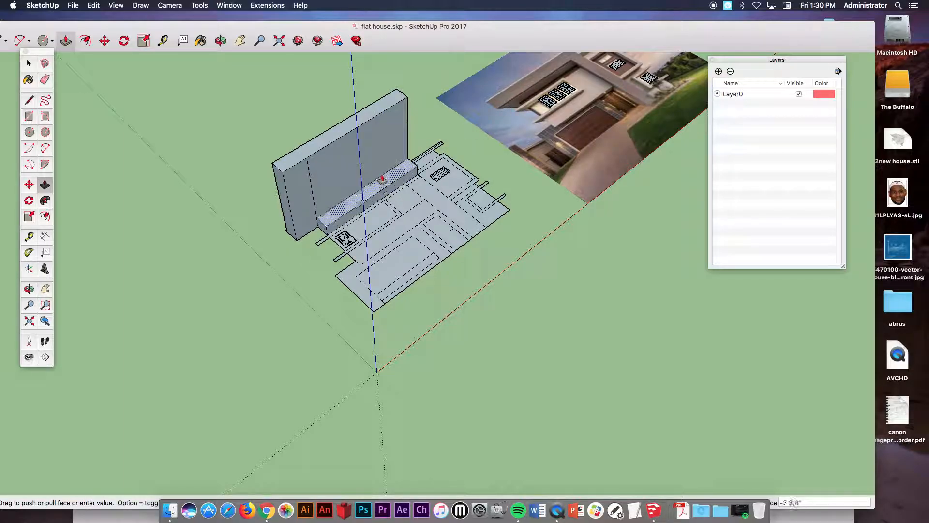
left_click_drag(382, 177, 370, 148)
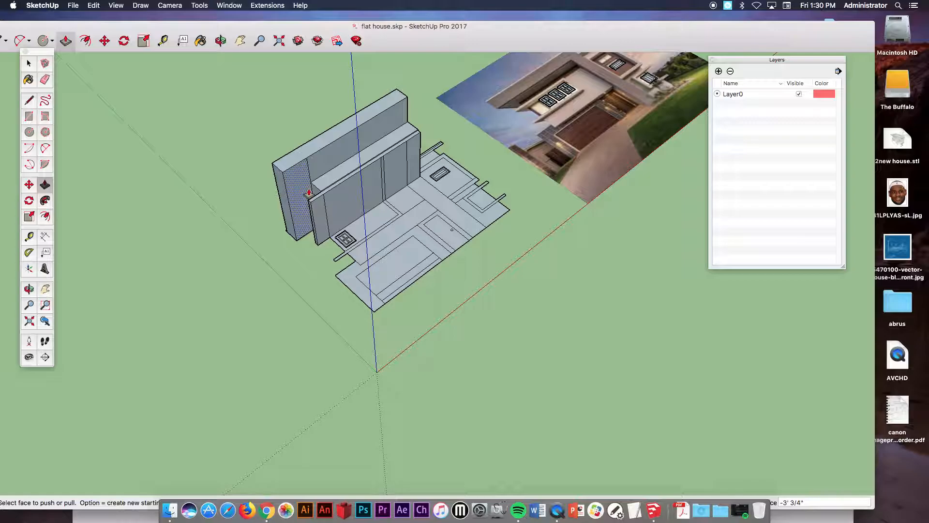
Extrude another wall slab and the band around the upper window backwards
left_click_drag(308, 190, 288, 175)
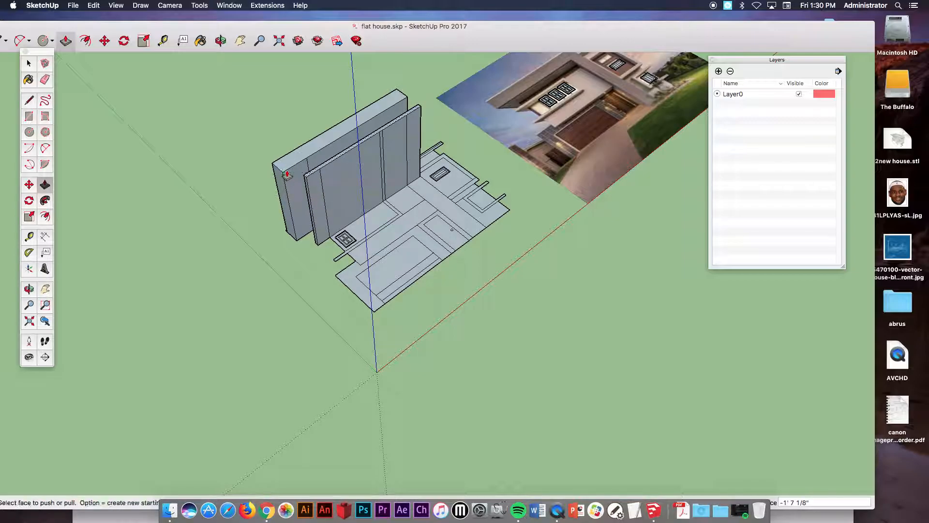
left_click(221, 40)
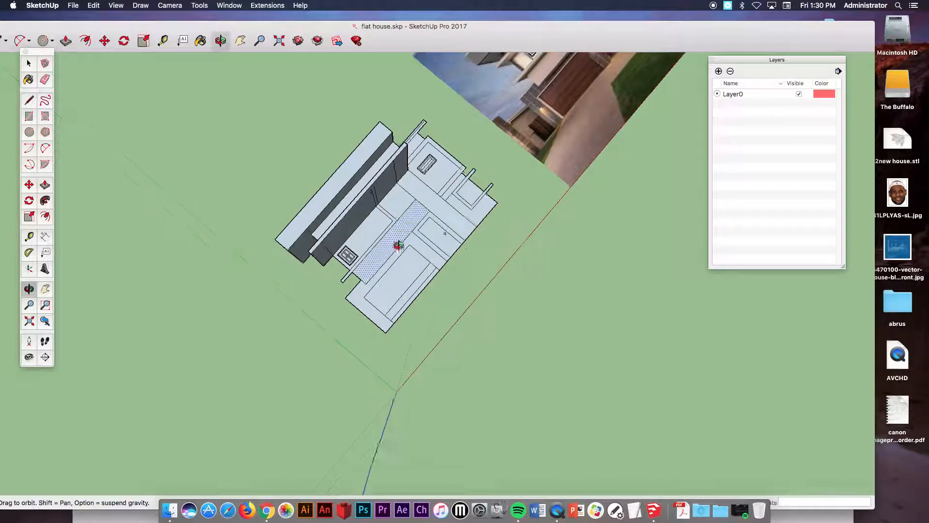
left_click_drag(397, 243, 124, 263)
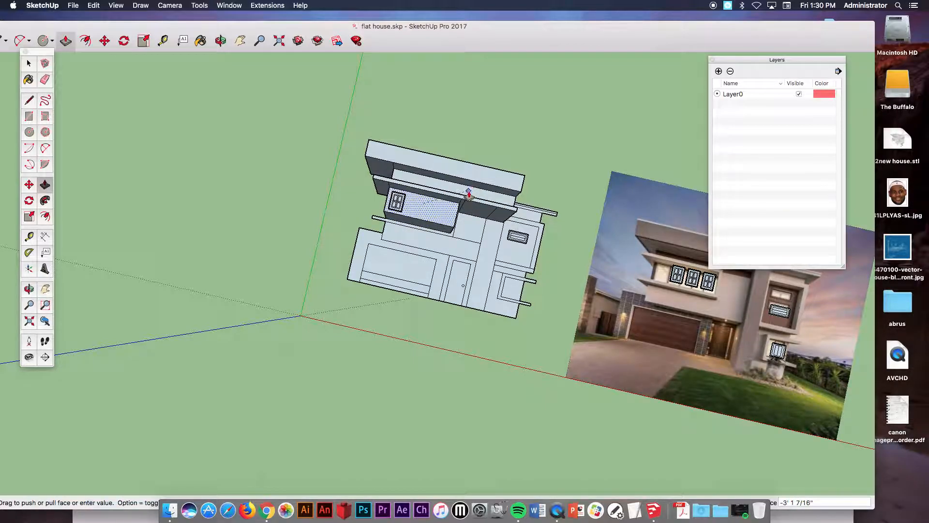
left_click(221, 40)
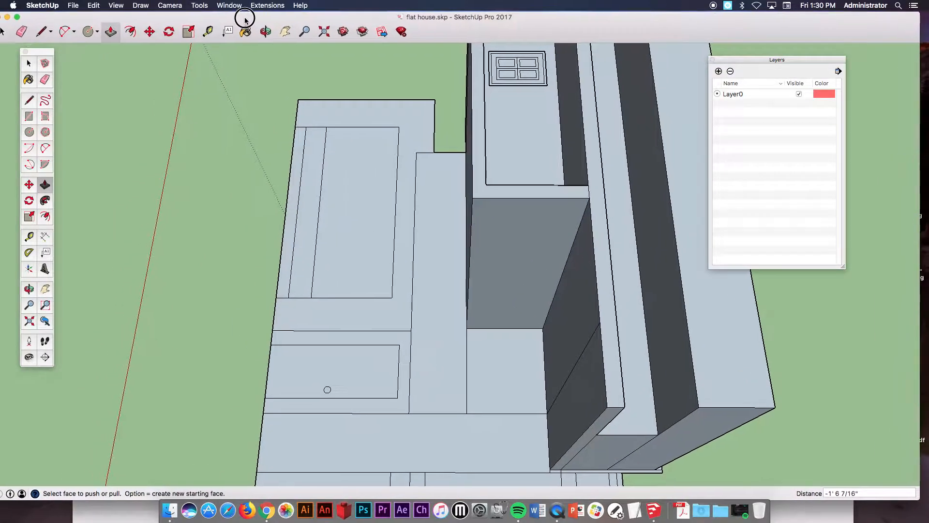
Complete the upper wall block's depth and return toward the front view
left_click(44, 80)
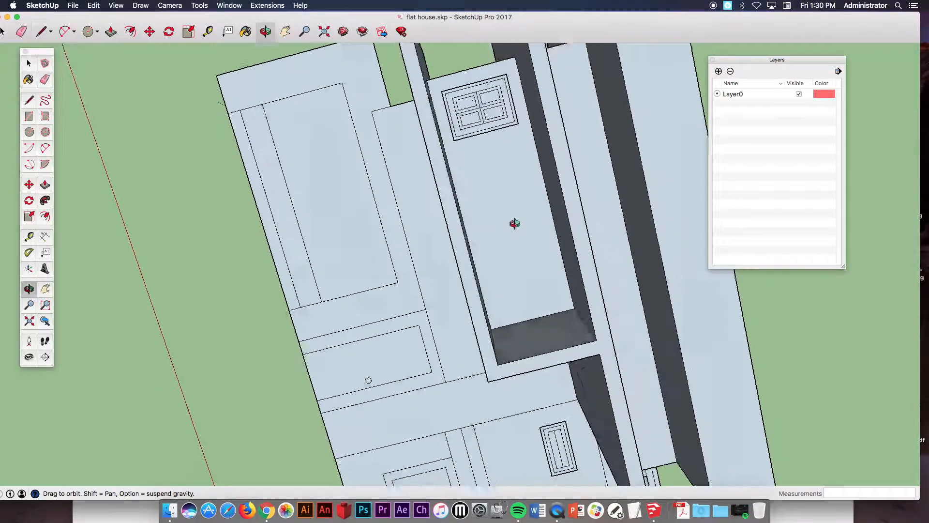
left_click_drag(515, 223, 449, 101)
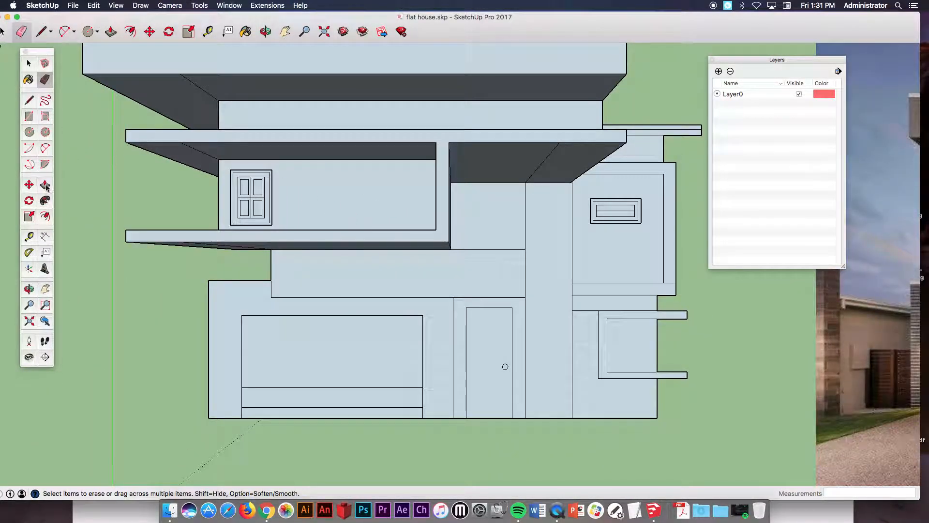
Extrude the ground-floor wall outward and recess the garage opening into it
left_click(110, 31)
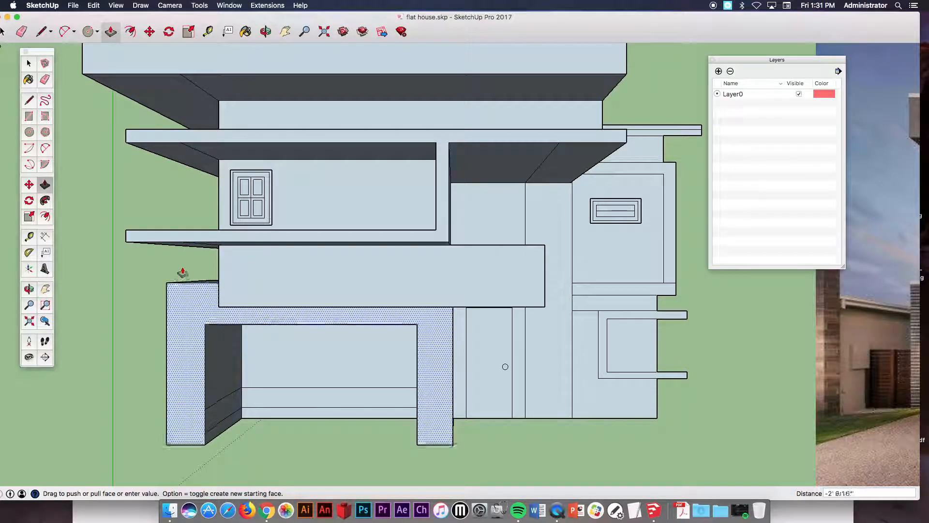
left_click_drag(182, 273, 144, 247)
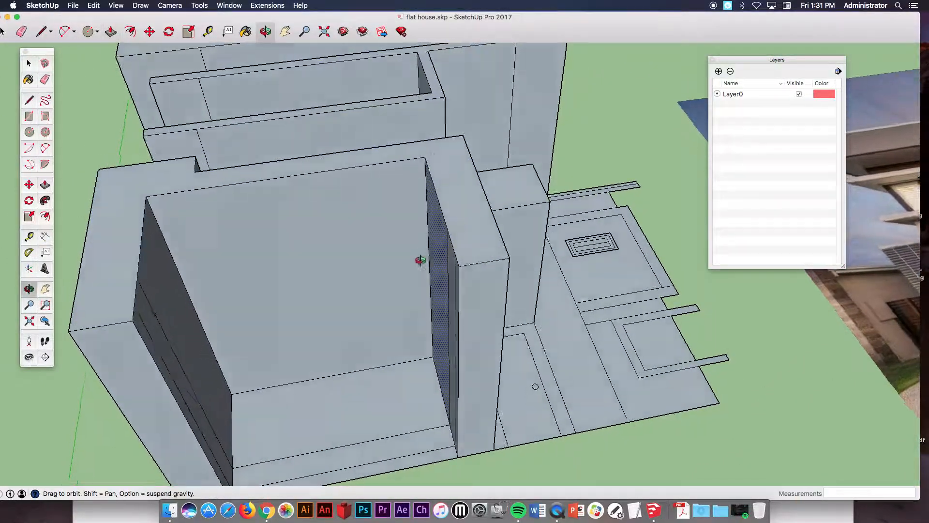
left_click(109, 30)
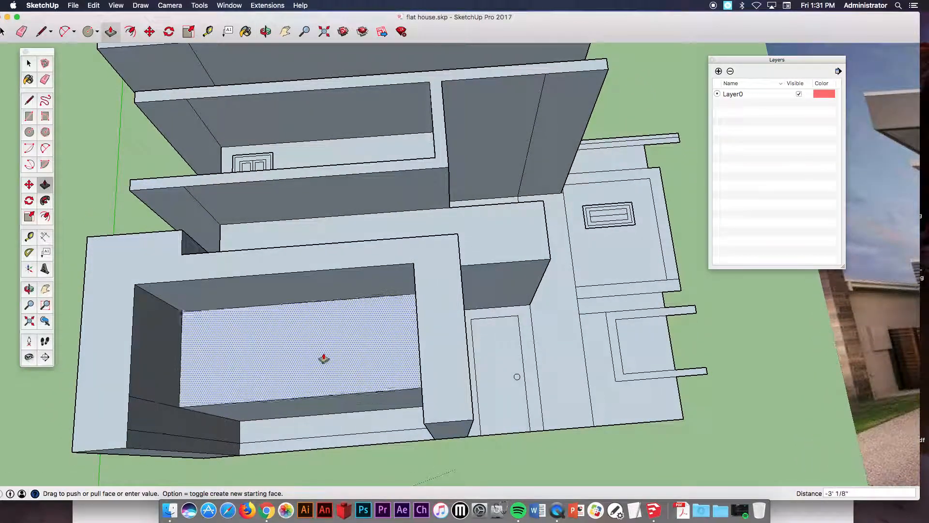
left_click_drag(324, 359, 262, 406)
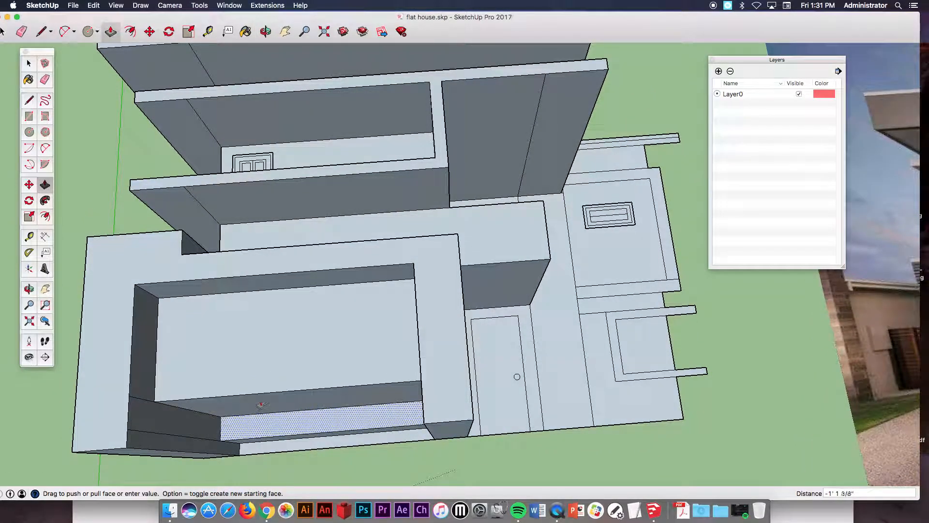
Push in the strip beneath the garage and the area around the front door
left_click_drag(260, 403, 203, 431)
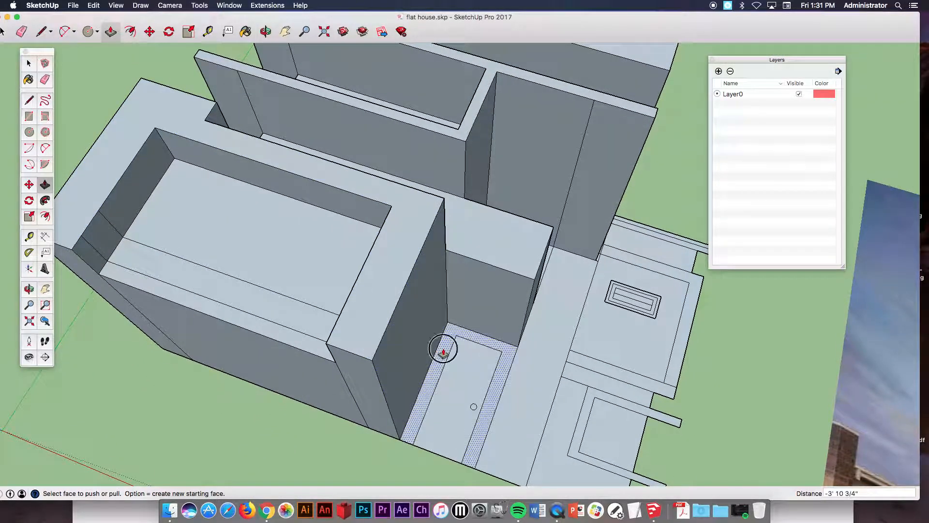
left_click_drag(443, 349, 329, 361)
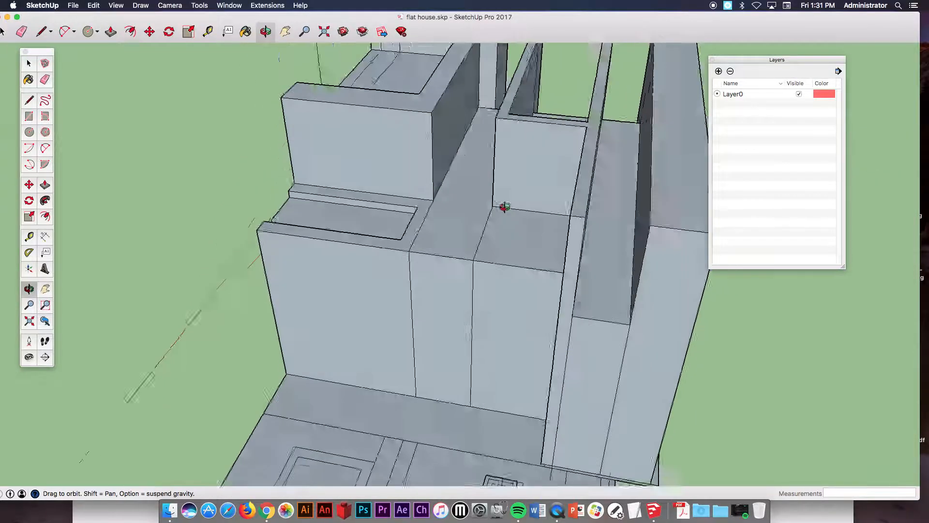
left_click_drag(504, 206, 505, 69)
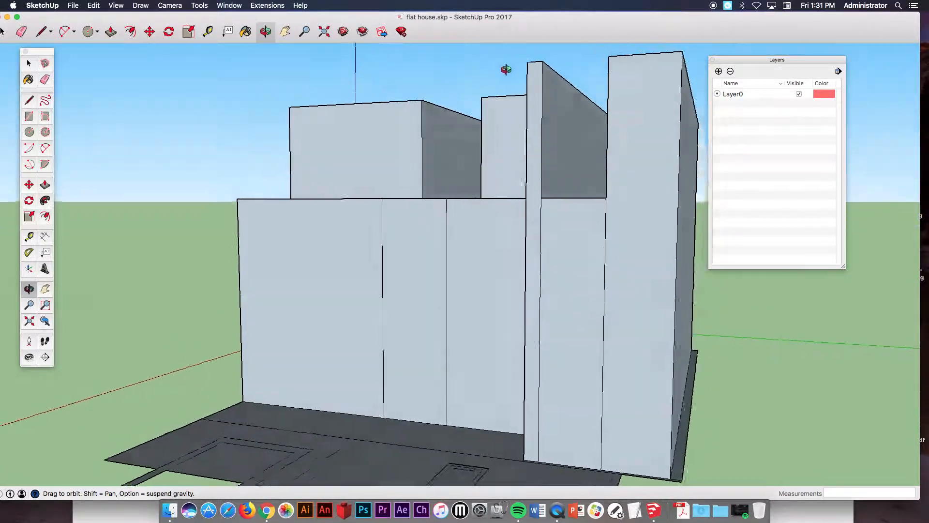
left_click(110, 31)
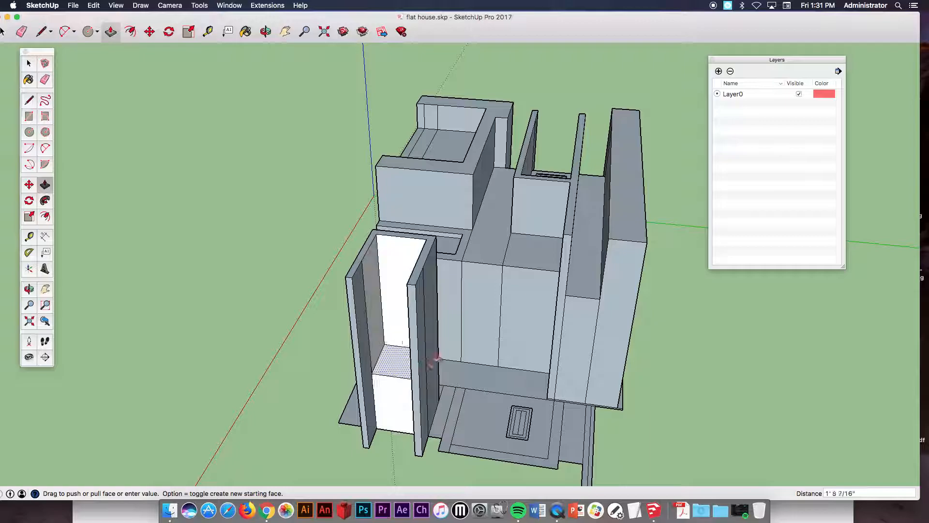
Extrude a back wall face, the low wall around the small window, and the thin back strip
left_click(263, 31)
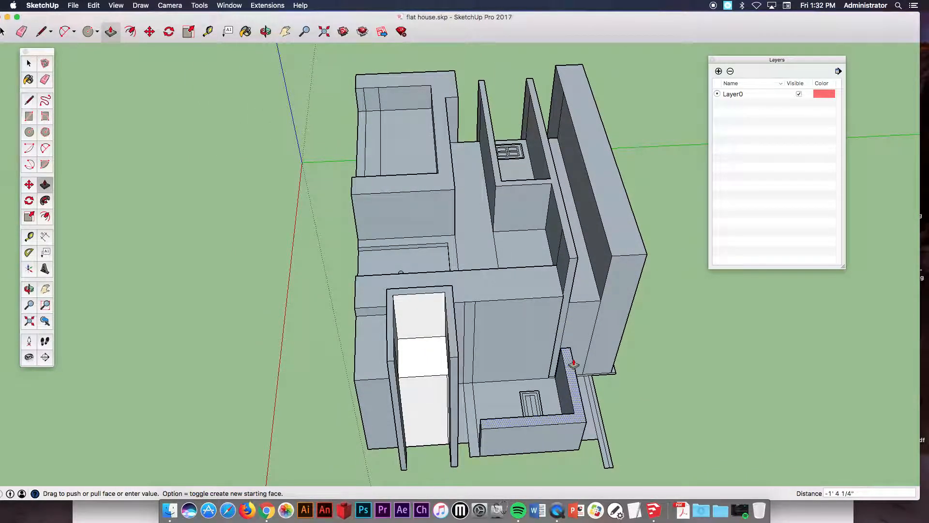
left_click_drag(573, 363, 460, 352)
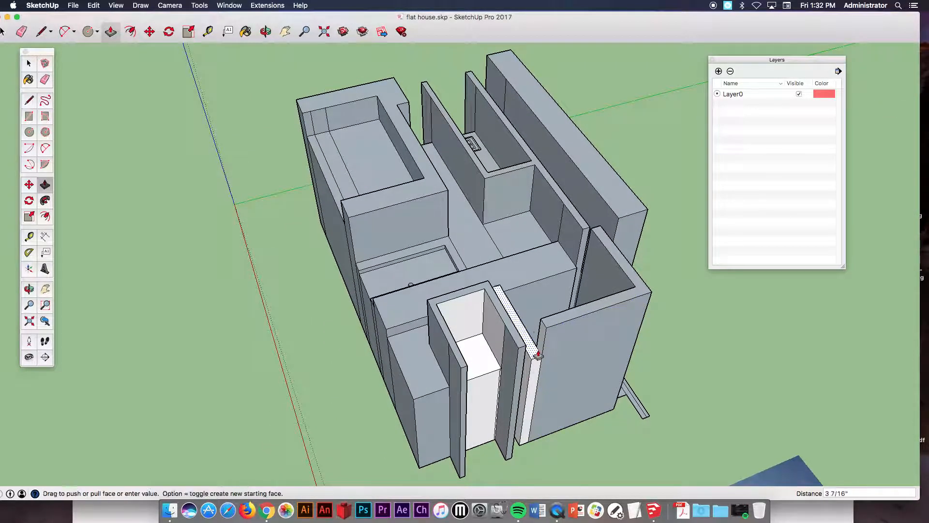
left_click_drag(536, 355, 536, 279)
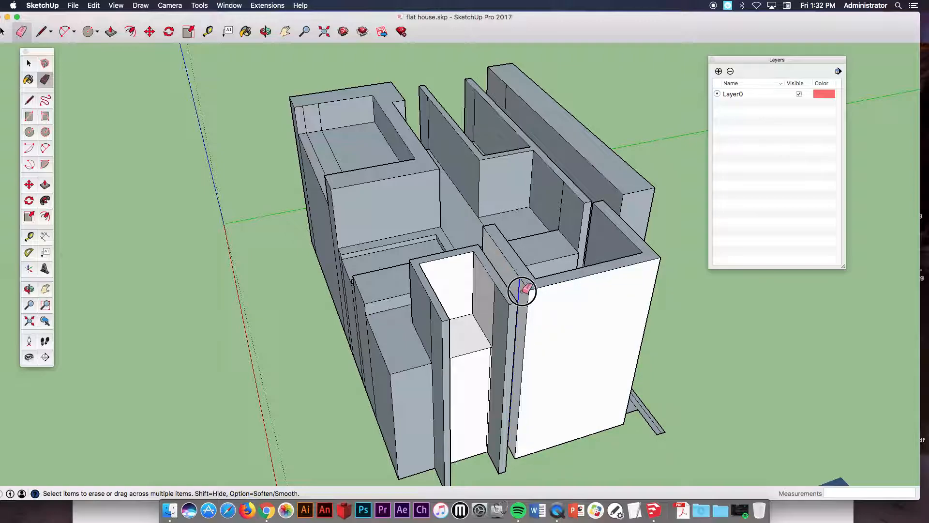
Erase the stray edges along the wall joint with the Eraser
left_click_drag(522, 291, 461, 231)
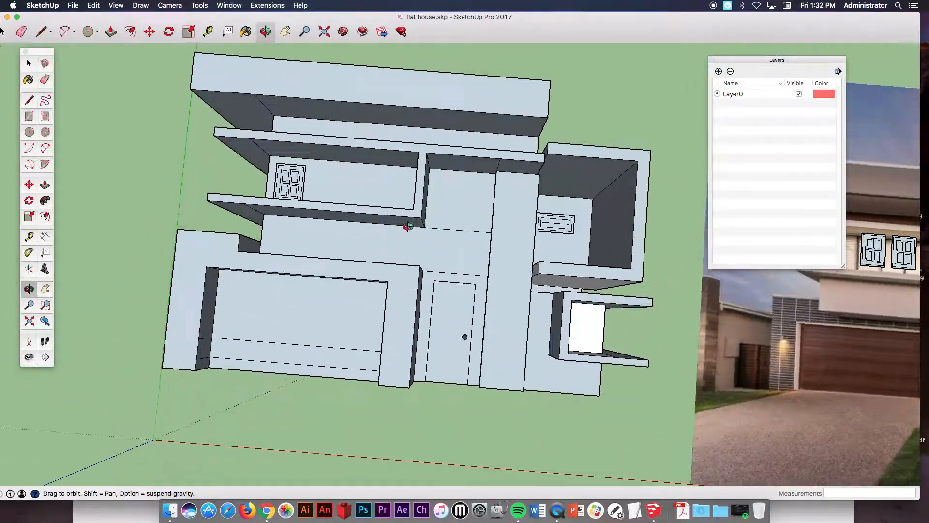
Push the floor of the small right-hand box down to recess it
left_click_drag(406, 228, 508, 203)
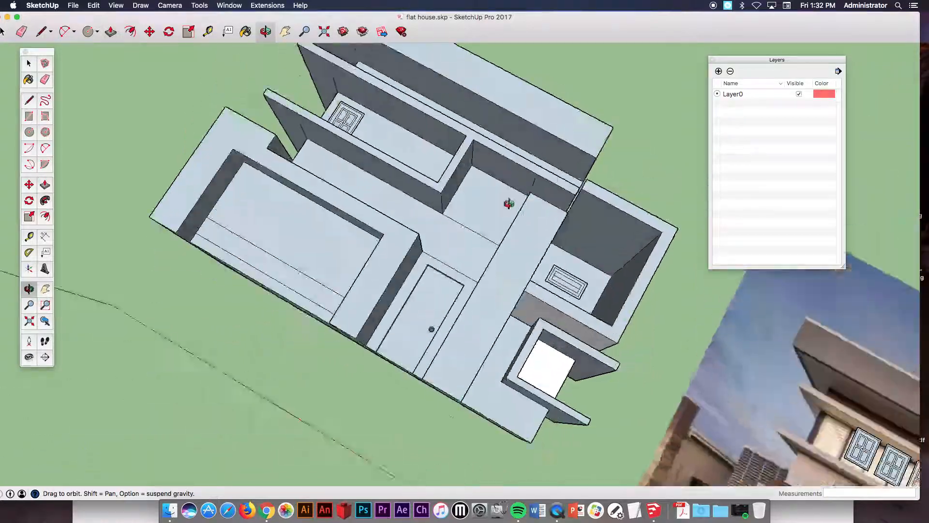
left_click(110, 31)
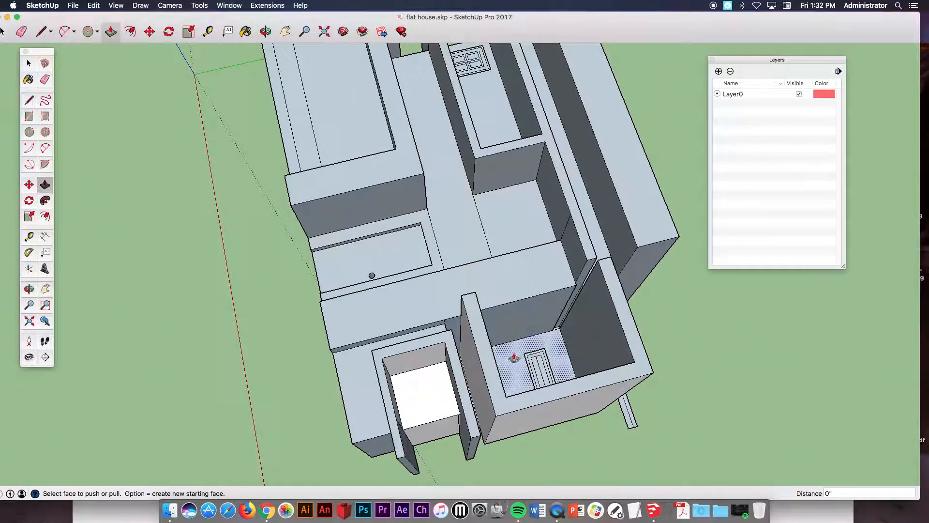
left_click_drag(514, 355, 528, 255)
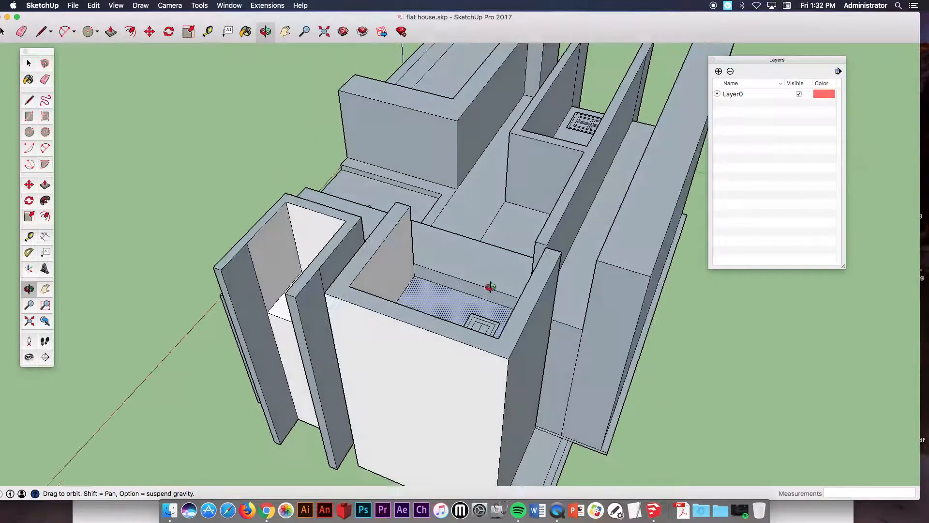
left_click(111, 31)
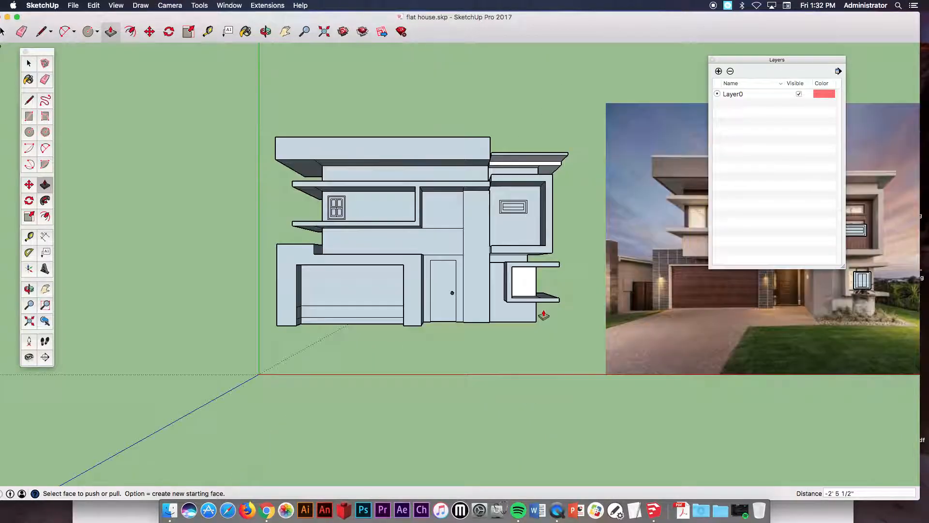
left_click(265, 31)
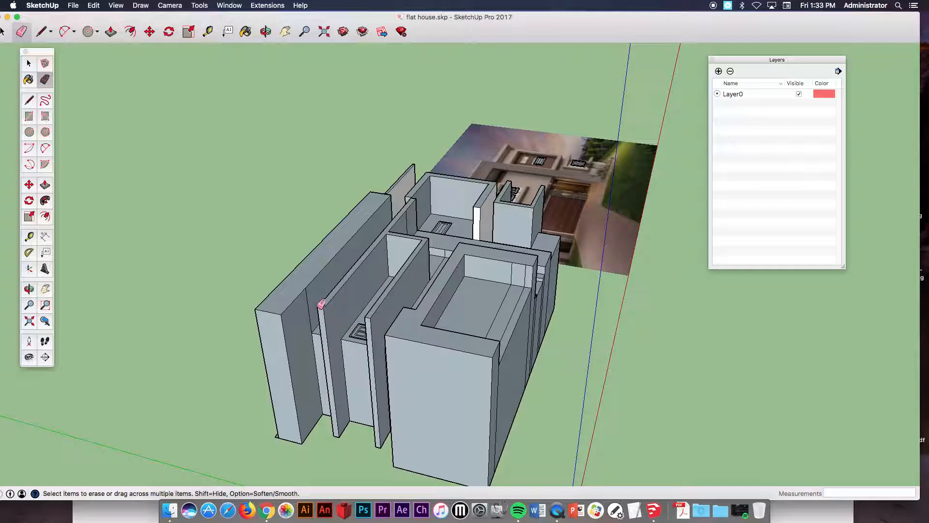
Erase two leftover edges on the extruded house block
left_click(265, 31)
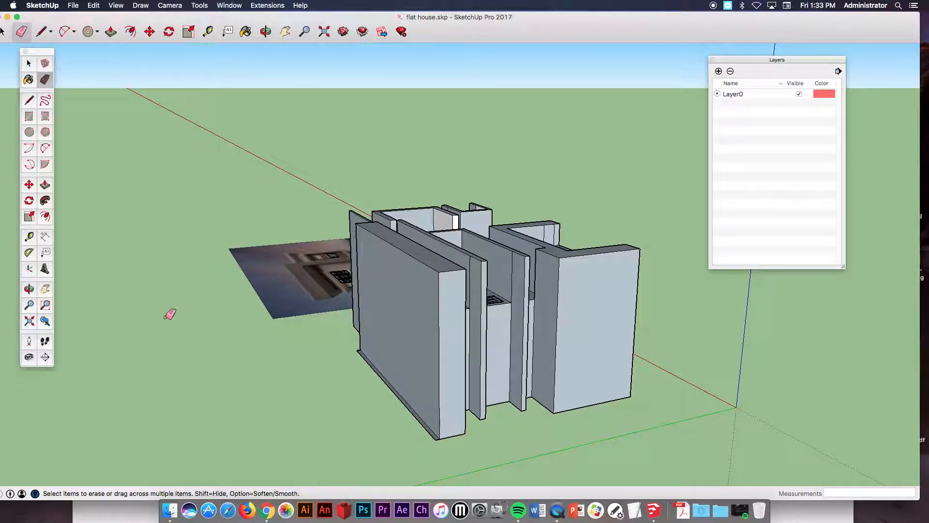
left_click(108, 31)
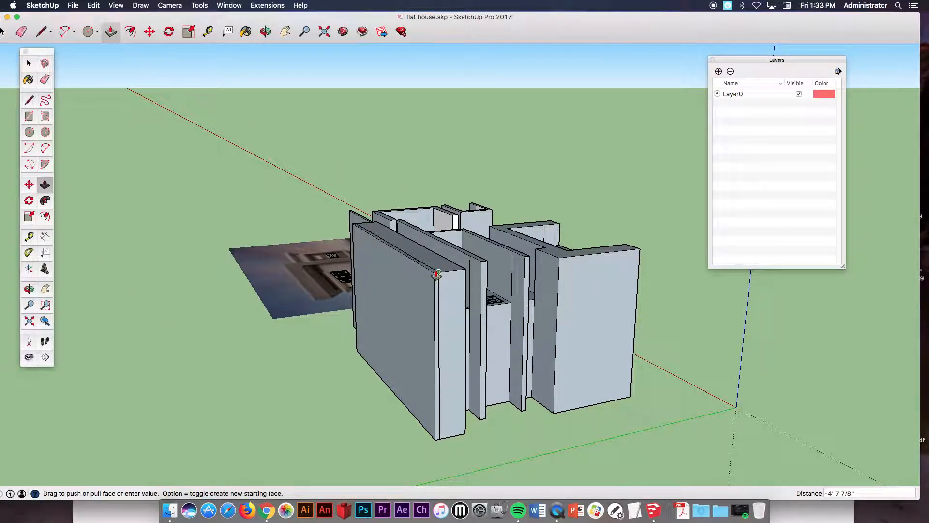
Push the end wall and side wall faces back until flush with the rear
left_click_drag(436, 274, 433, 270)
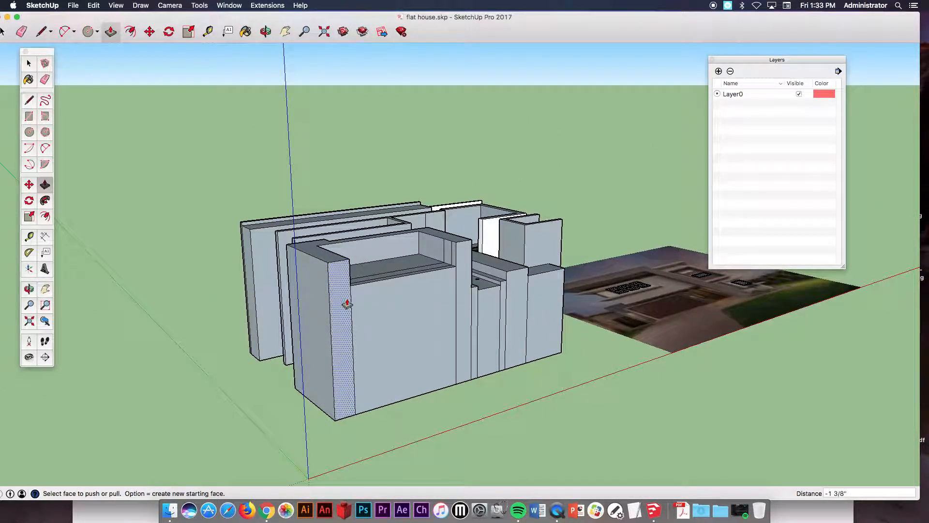
left_click(267, 30)
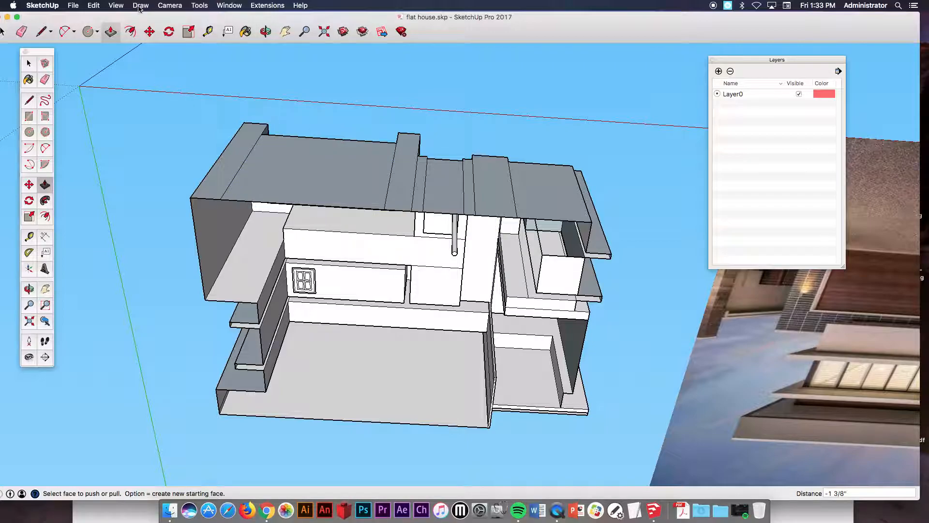
Switch to the Bottom standard view via the Camera menu
left_click(169, 5)
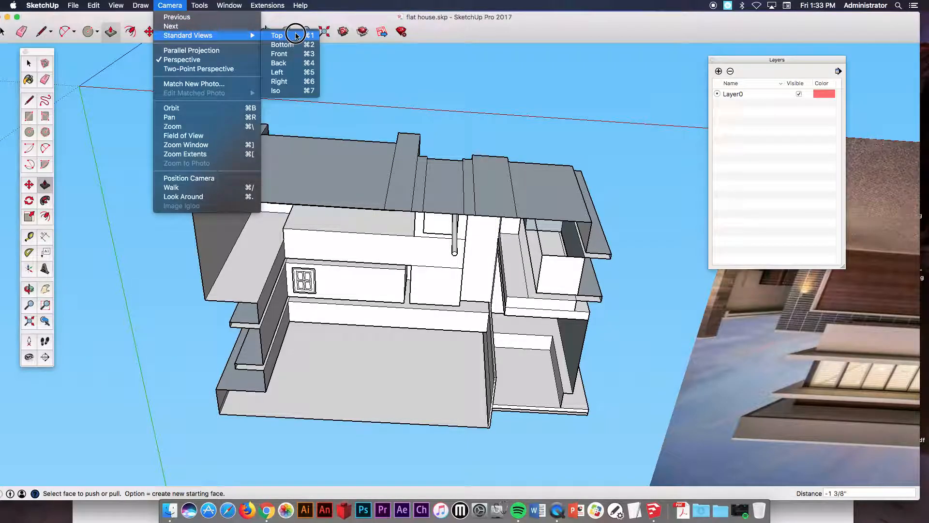
mouse_move(309, 44)
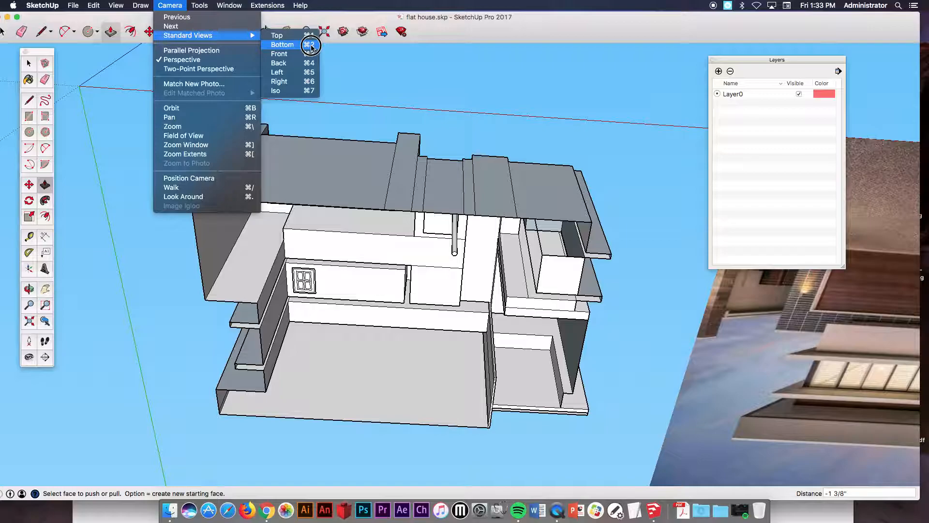
left_click(281, 45)
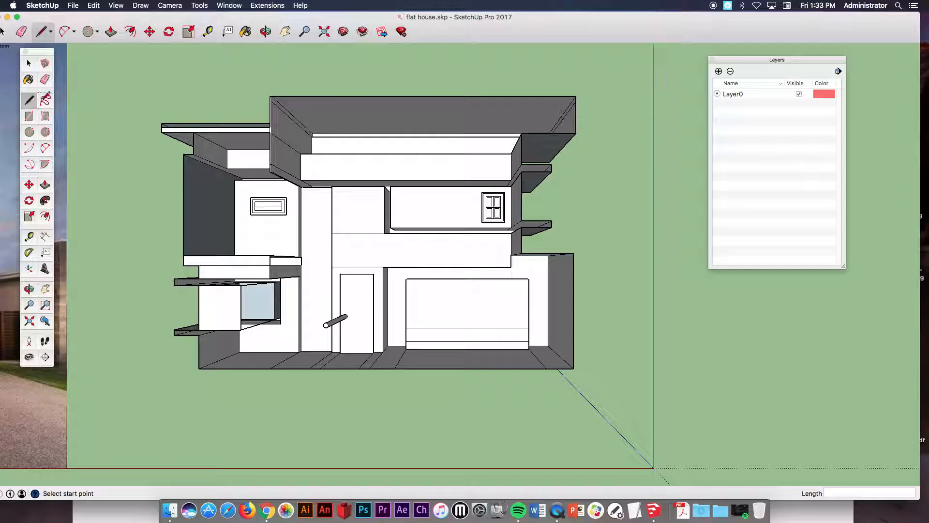
mouse_move(366, 97)
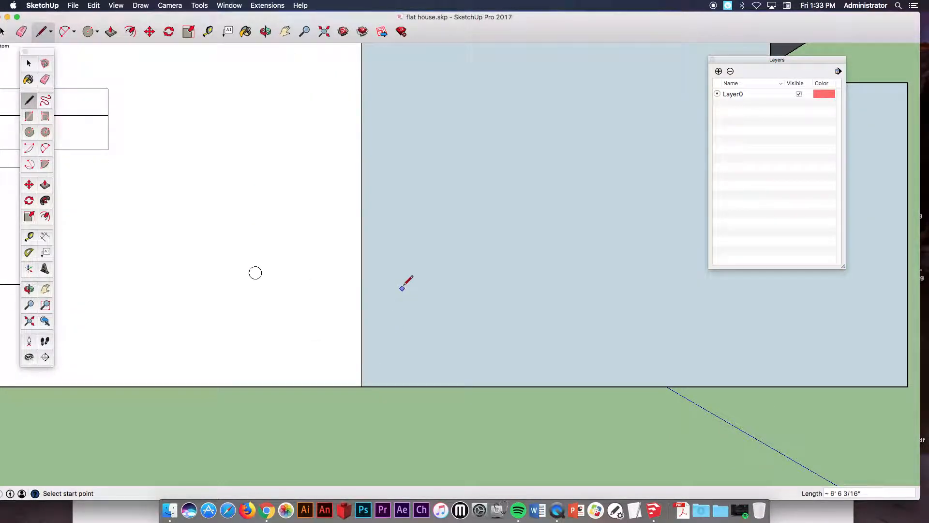
Draw a closing line along the open back edge of the house
left_click(263, 30)
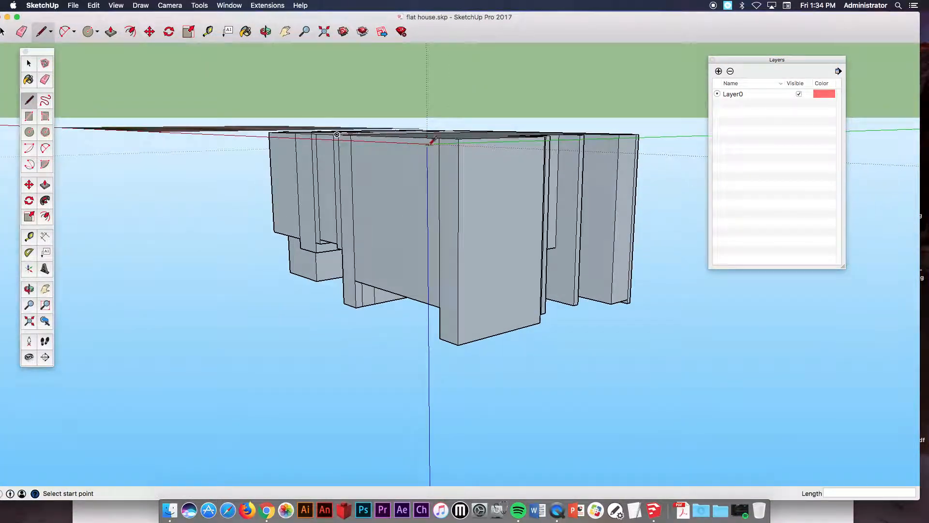
left_click(265, 30)
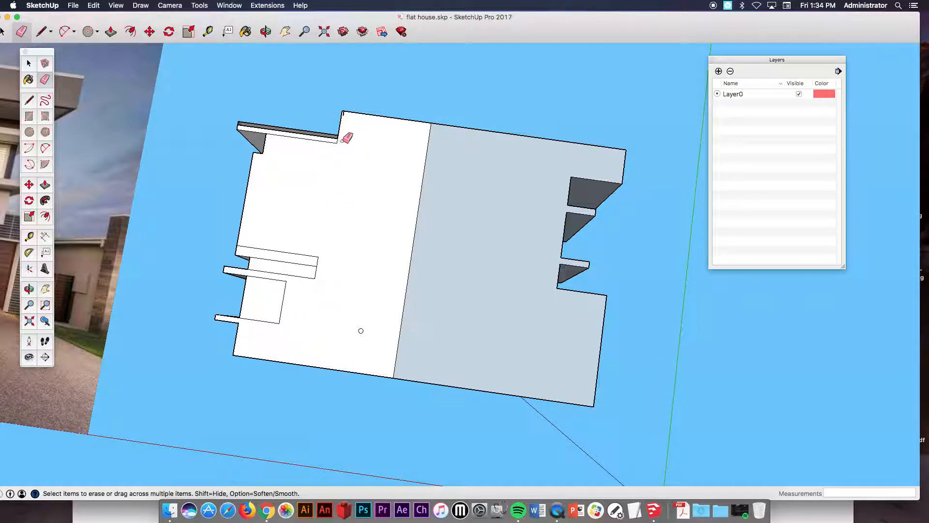
Erase the extra edge across the back and a stray edge on an inner wall
left_click(264, 30)
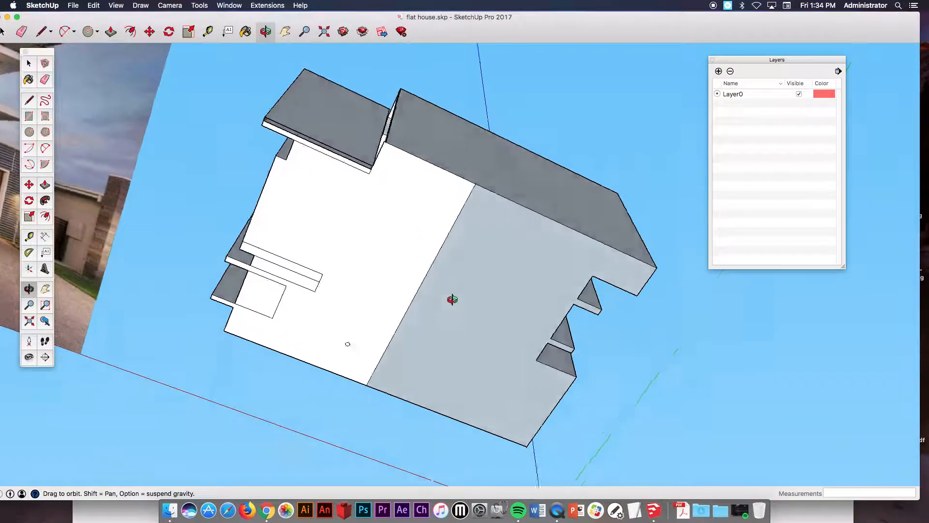
left_click_drag(452, 299, 395, 322)
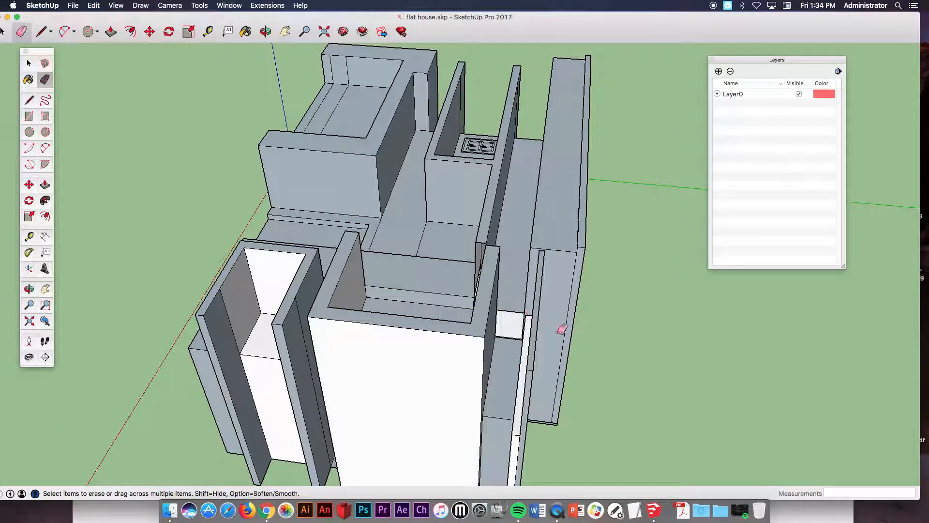
left_click(265, 30)
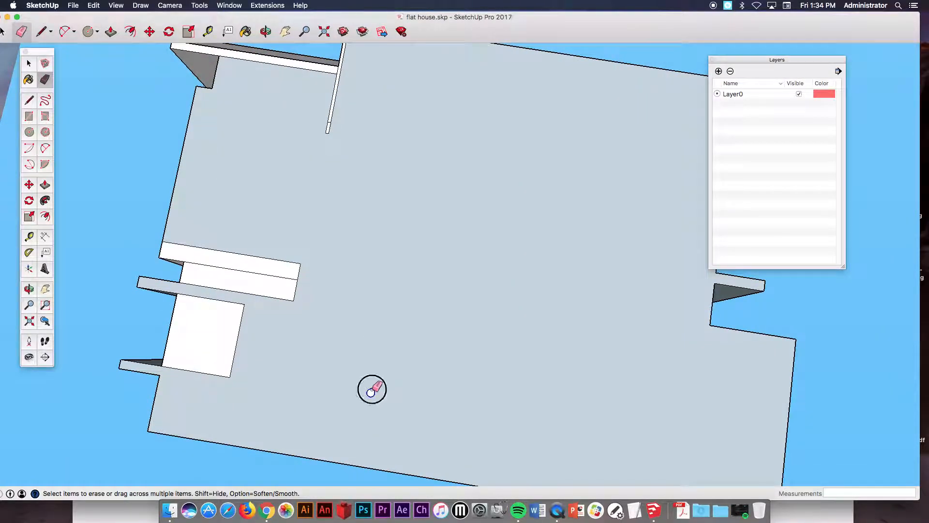
Erase the line splitting the back face, leaving one continuous capped face
left_click(265, 31)
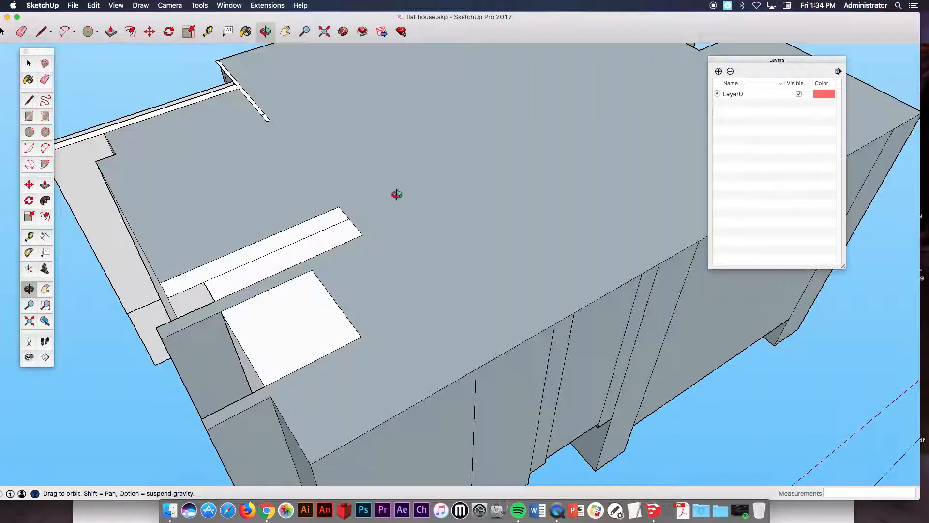
left_click_drag(397, 196, 428, 140)
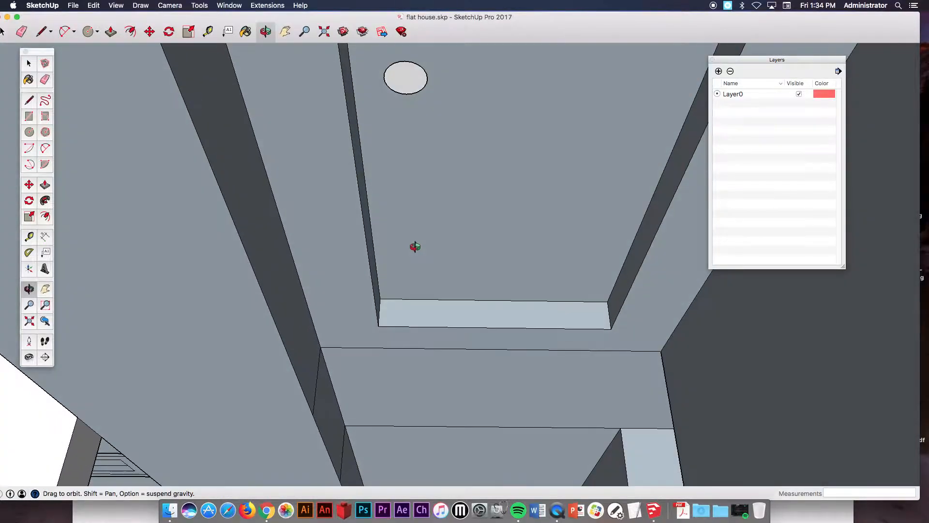
left_click(111, 32)
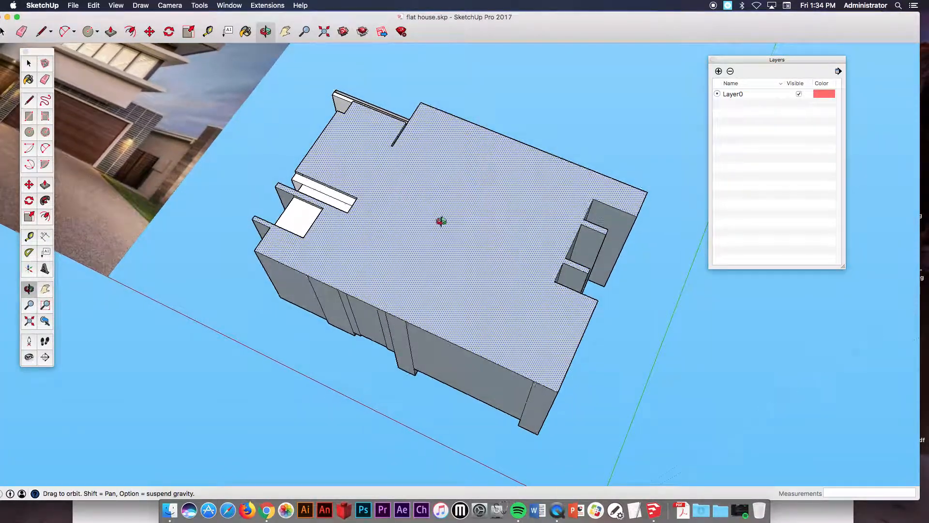
Start offsetting the capped back face outline inward a small distance
left_click(110, 31)
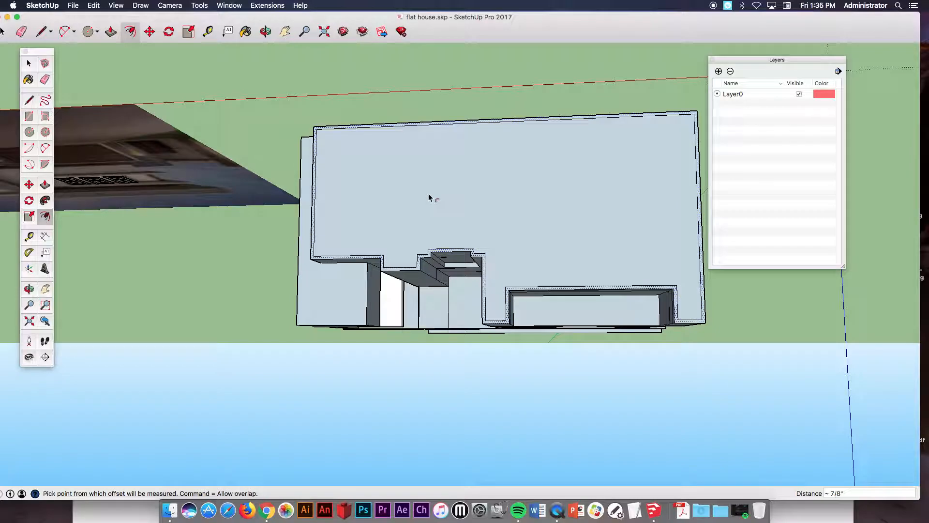
Place and confirm the thin inset border around the capped back face
left_click(263, 31)
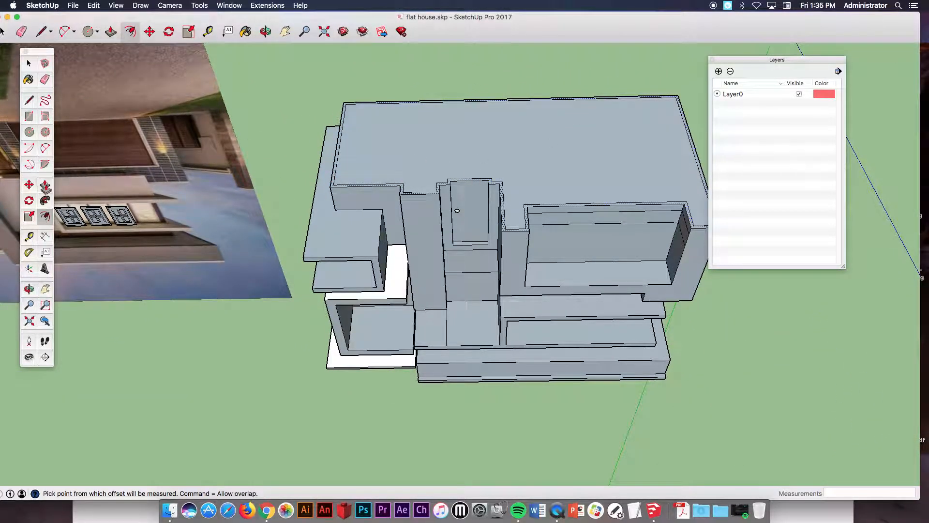
left_click(109, 31)
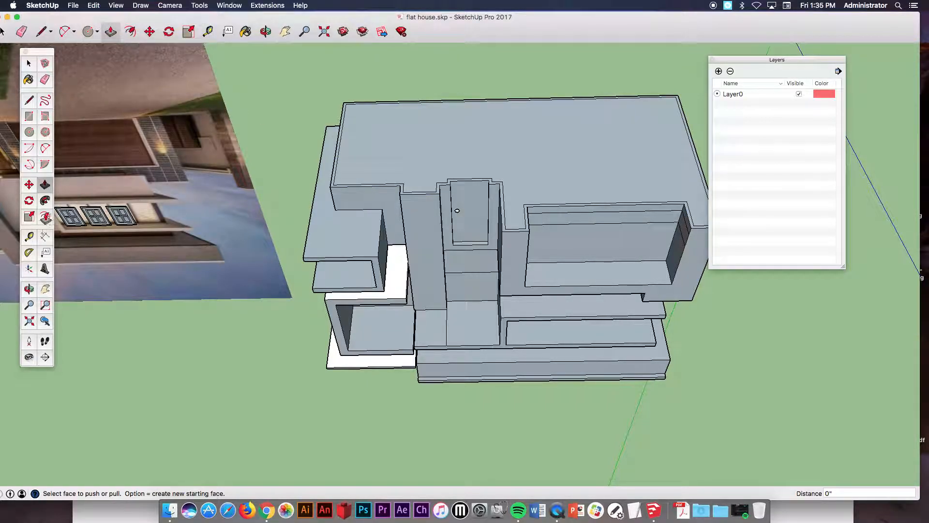
Push the inner back face several feet into the house, hollowing it into a thin-walled shell
left_click(30, 62)
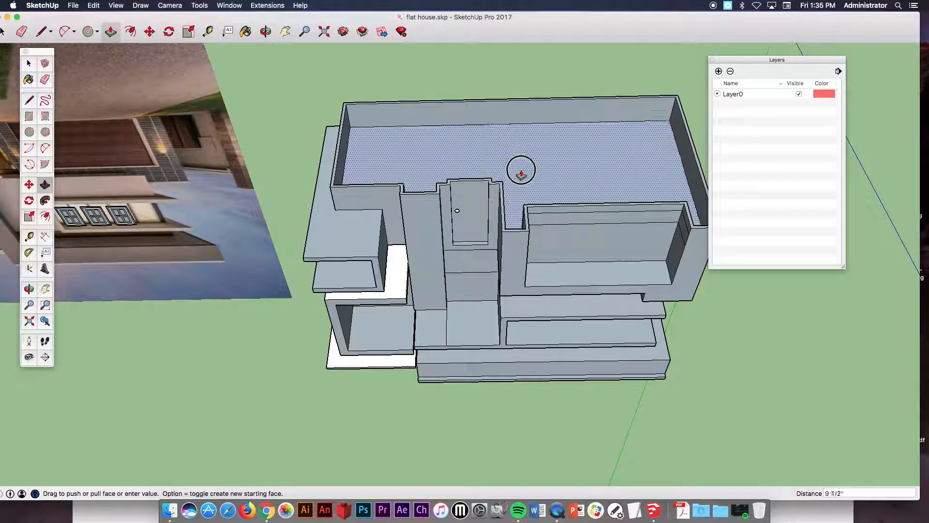
left_click(265, 30)
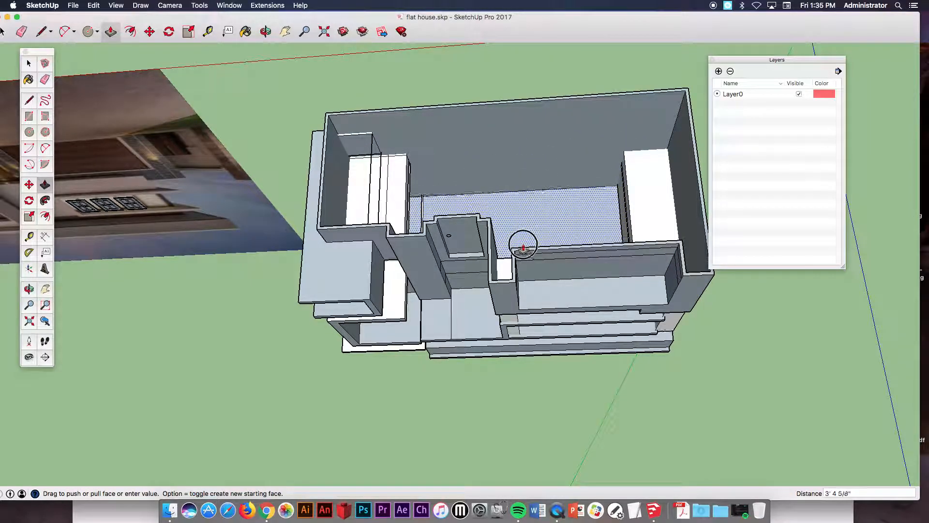
left_click_drag(523, 249, 523, 237)
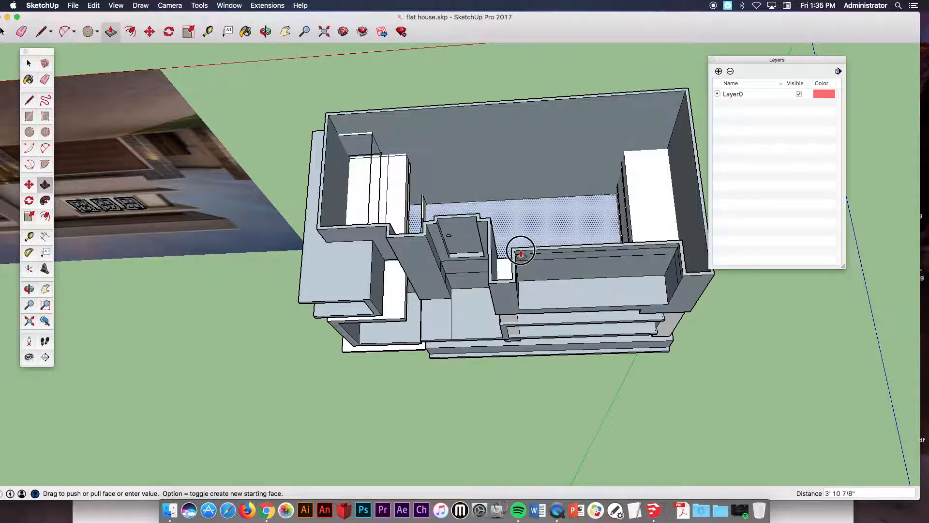
left_click_drag(521, 251, 520, 204)
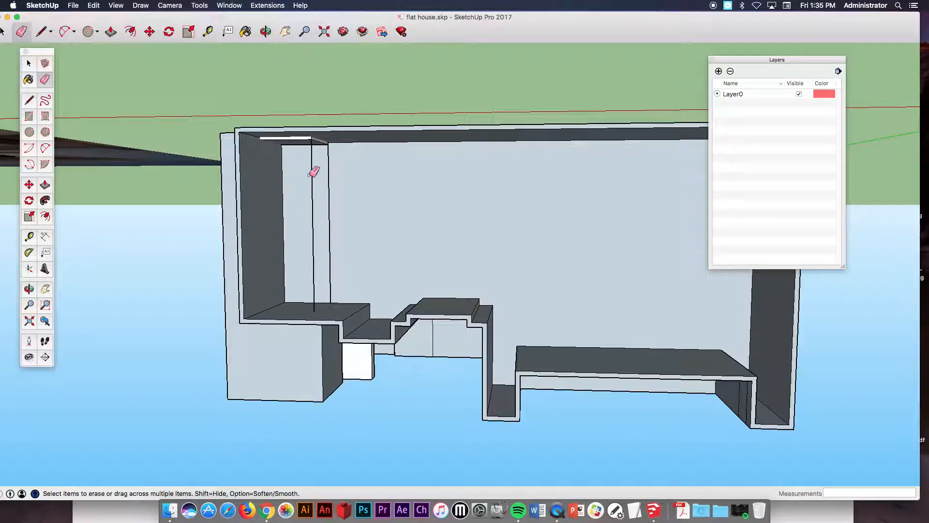
Erase the two leftover edges inside the hollow shell and bring up the File menu to save
left_click(266, 30)
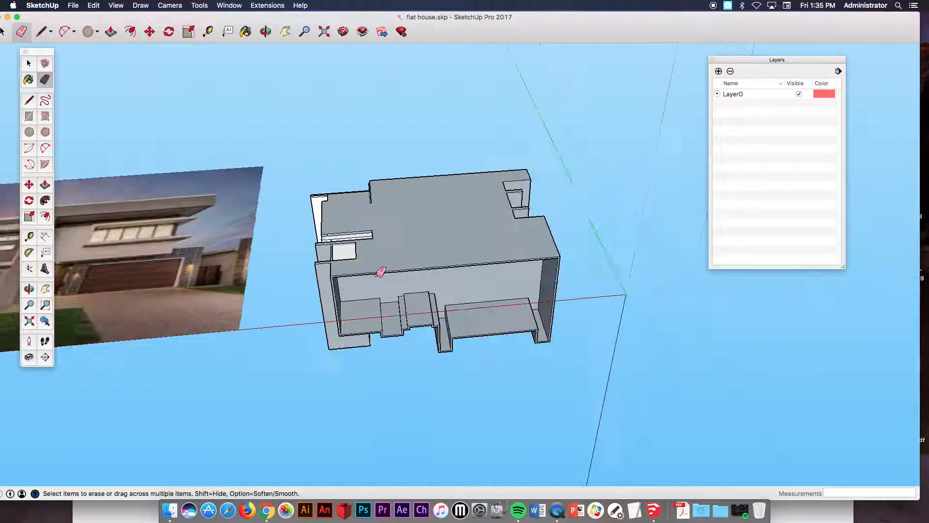
left_click(263, 31)
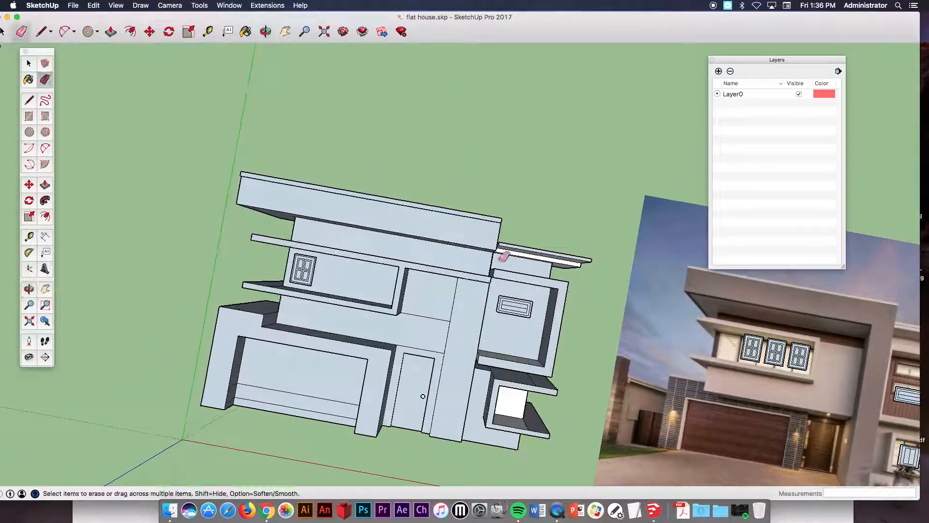
mouse_move(504, 331)
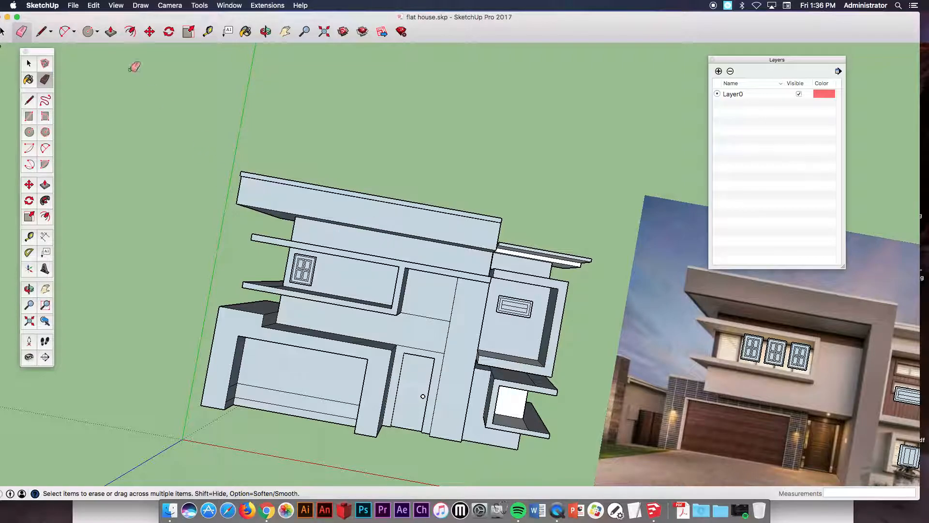
left_click(72, 6)
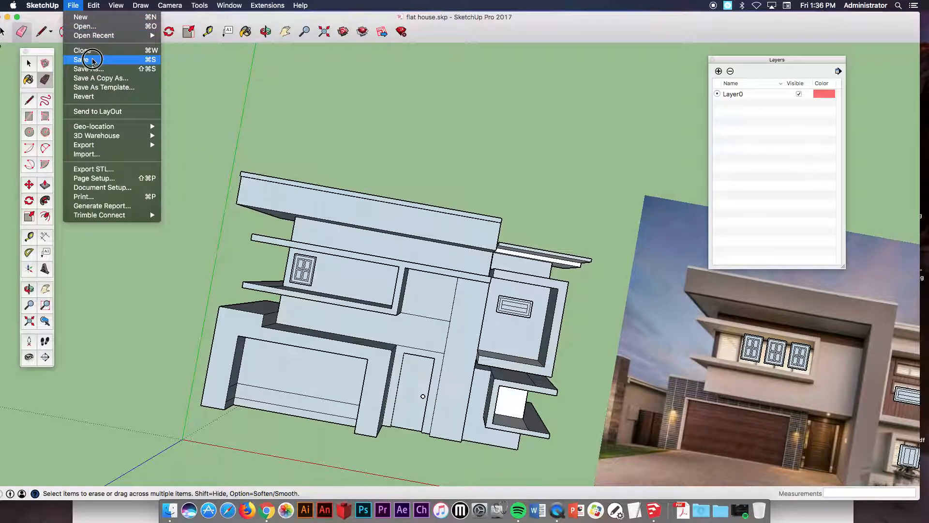